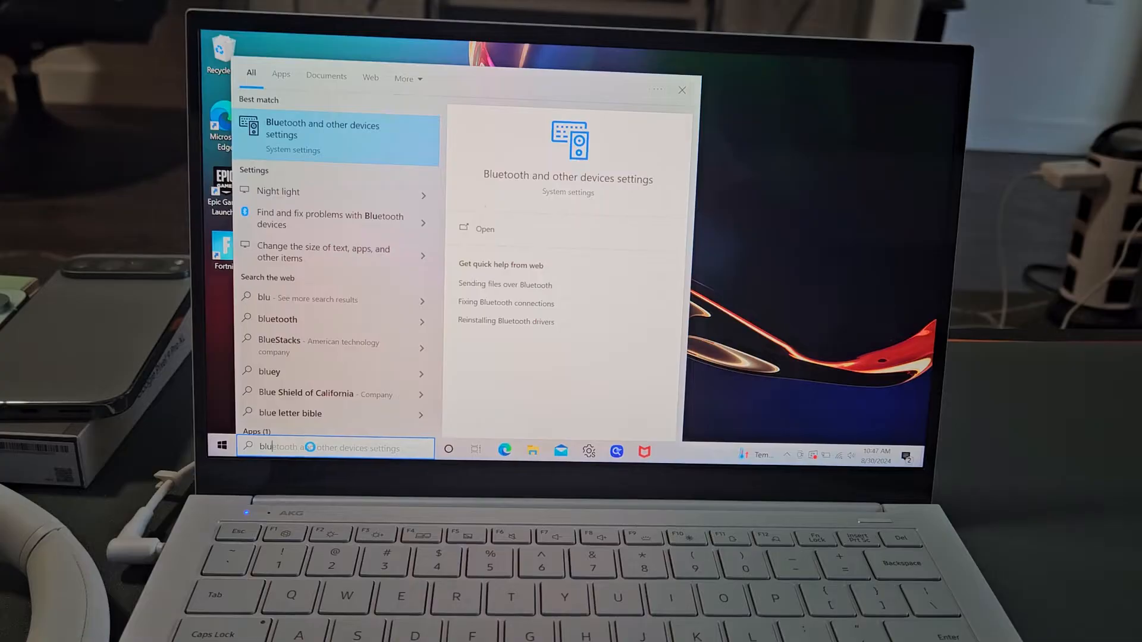
Step: From the Bluetooth & other devices page, start adding a new Bluetooth device
{"action": "left_click", "coordinate": [483, 228]}
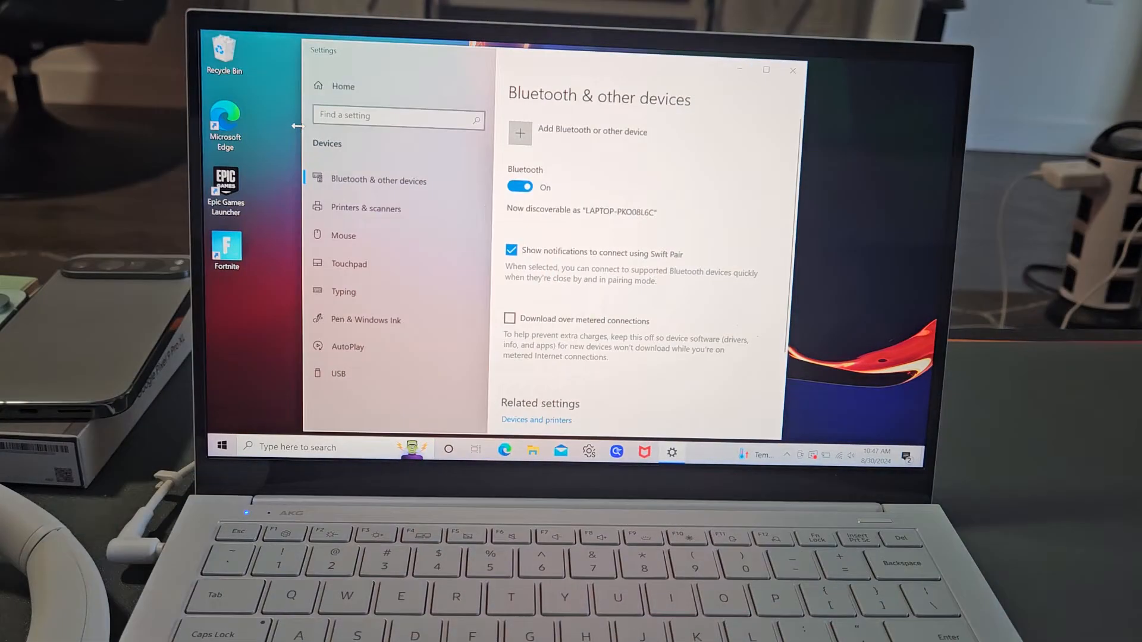
{"action": "scroll", "scroll_direction": "down", "scroll_amount": 3}
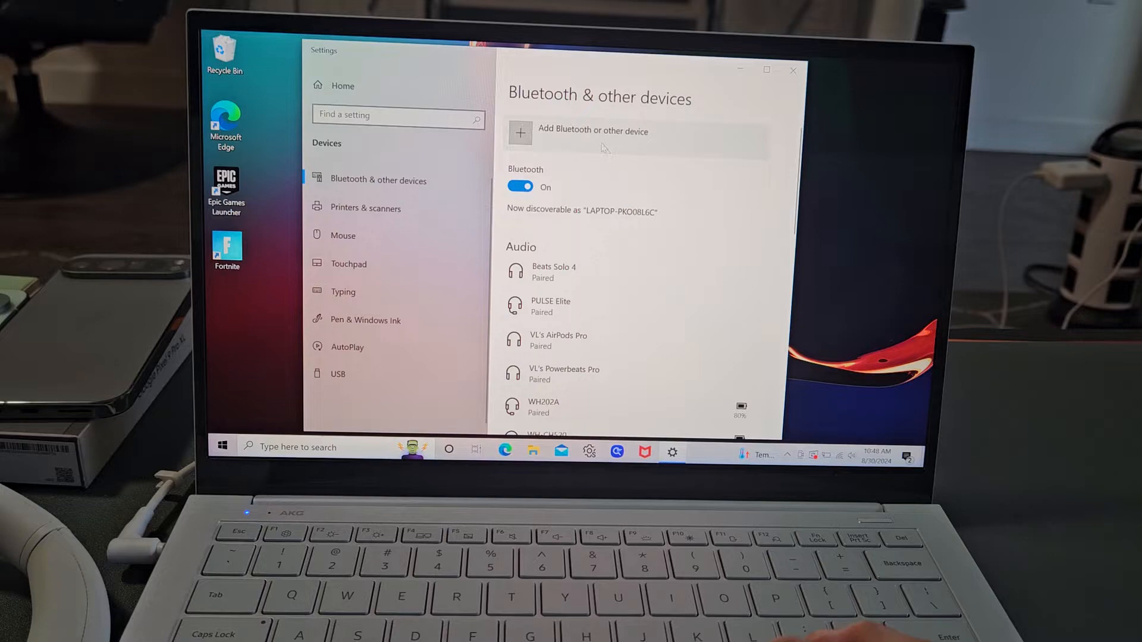
{"action": "mouse_move", "coordinate": [561, 133]}
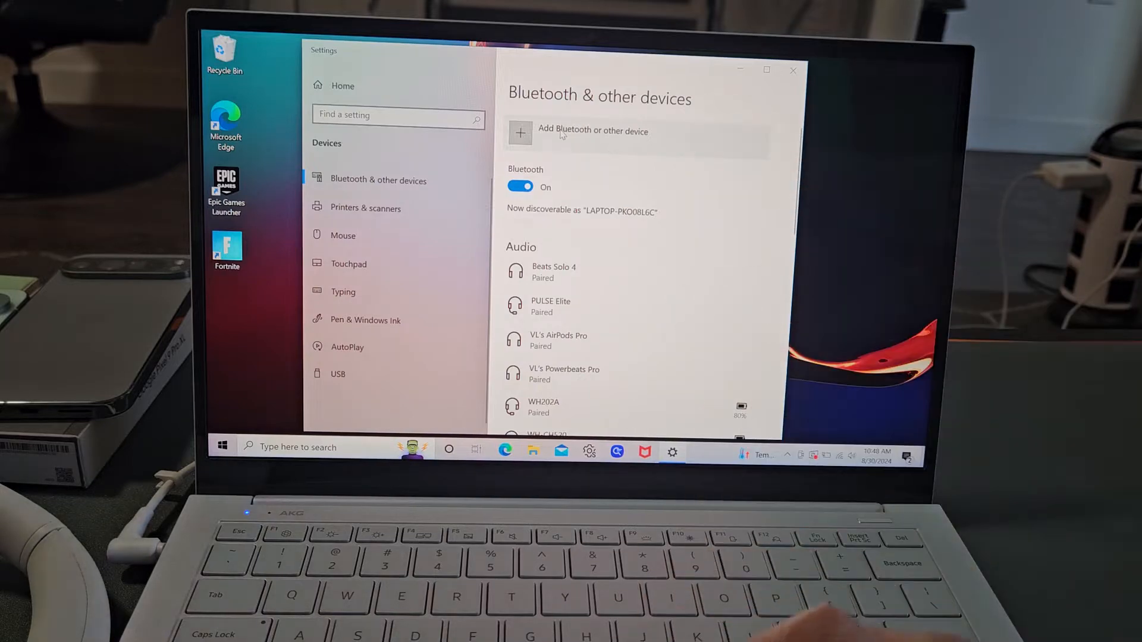
{"action": "left_click", "coordinate": [593, 130]}
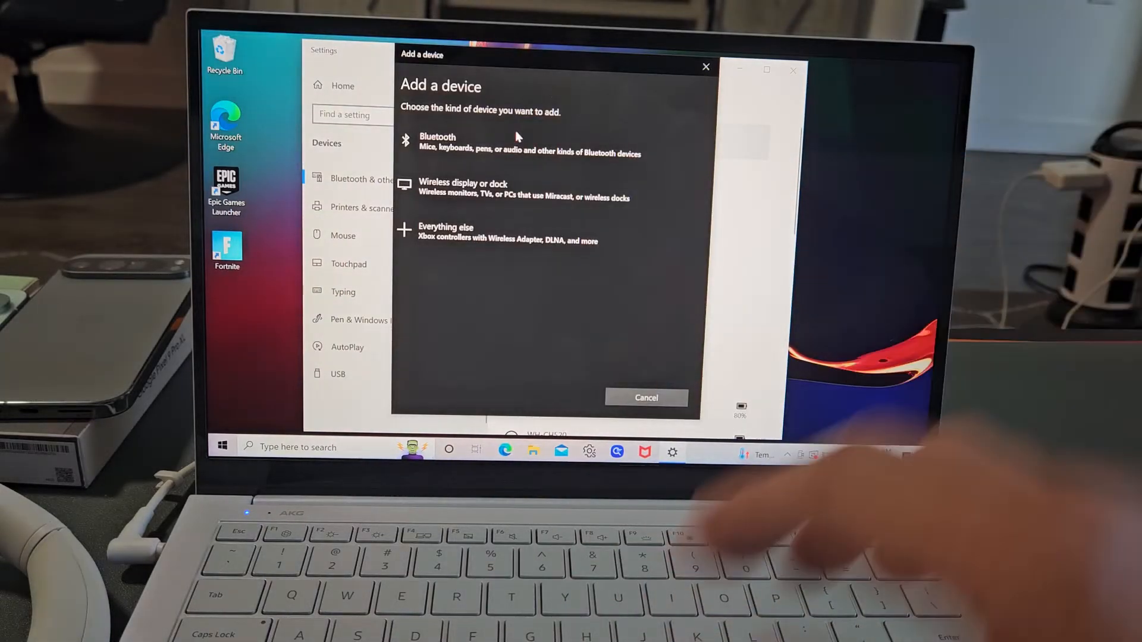